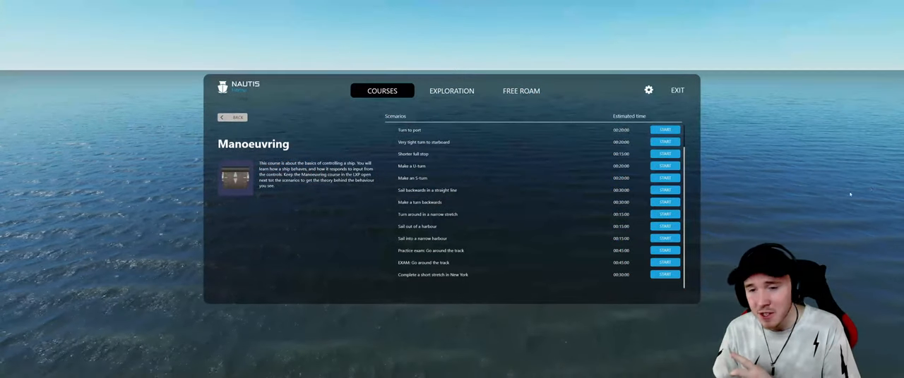
pyautogui.moveTo(449, 239)
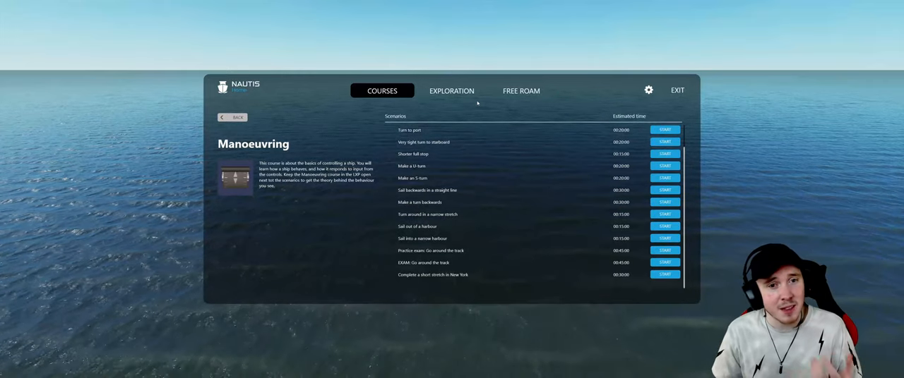
# Start the 'Sail into a narrow harbour' scenario from the Manoeuvring course list
pyautogui.click(232, 117)
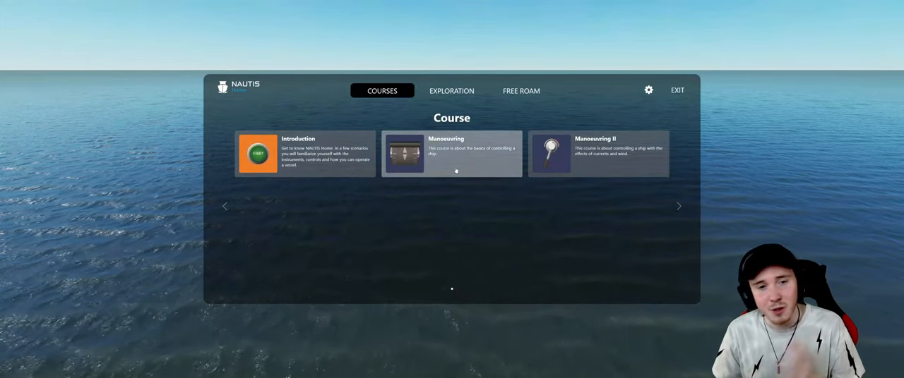
pyautogui.click(451, 154)
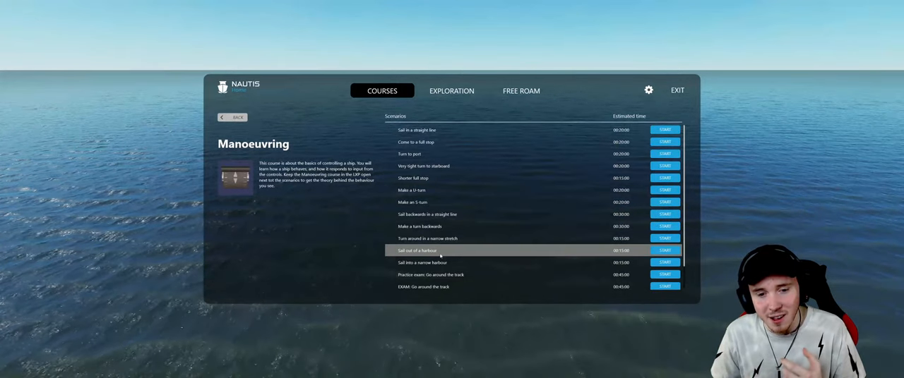
pyautogui.moveTo(452, 263)
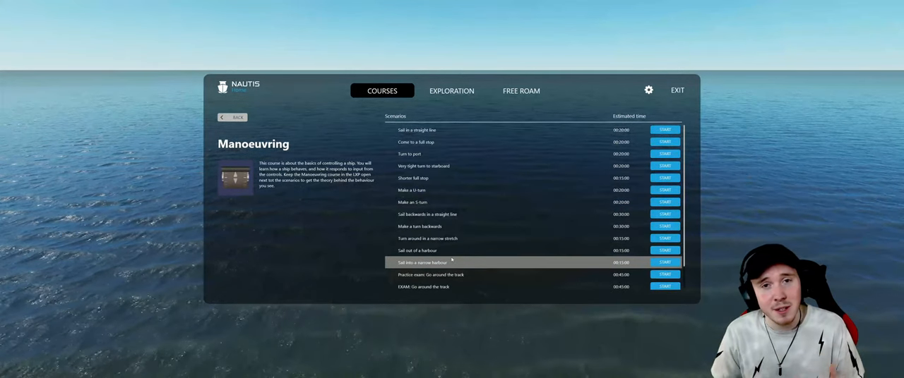
pyautogui.scroll(-3)
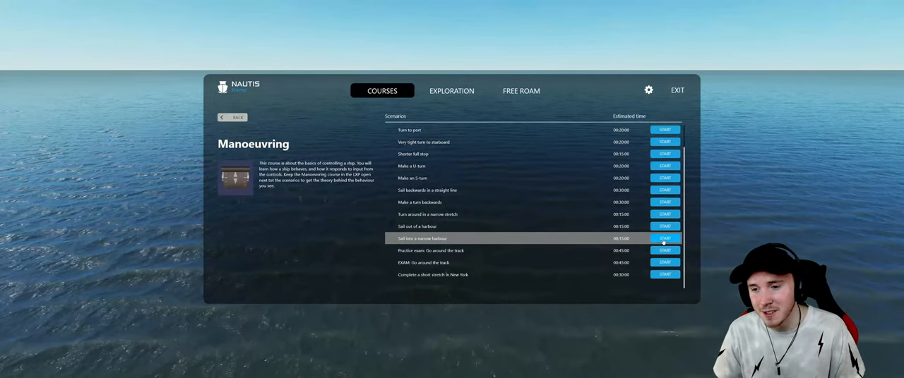
pyautogui.click(663, 237)
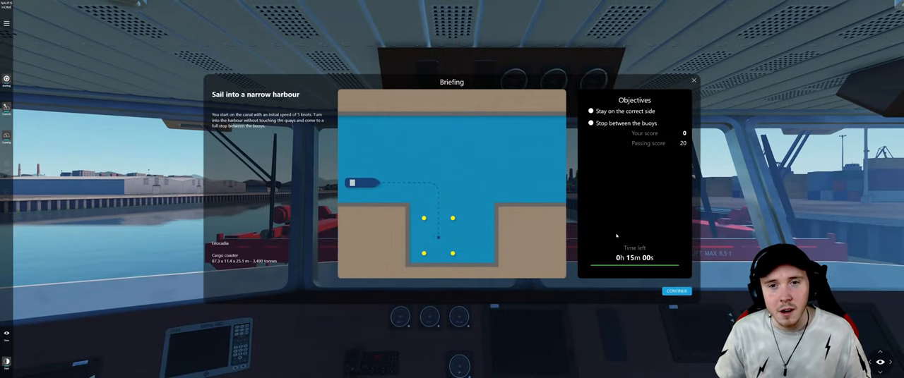
pyautogui.moveTo(249, 103)
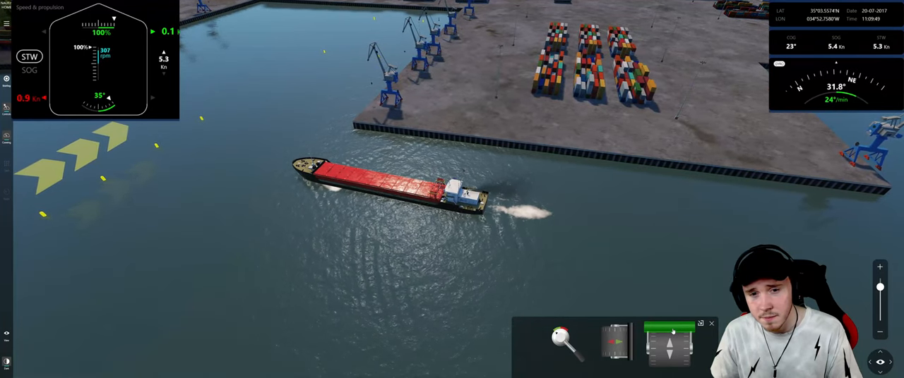
# Orbit the outside view around the cargo ship while underway
pyautogui.moveTo(669, 332); pyautogui.dragTo(669, 346)
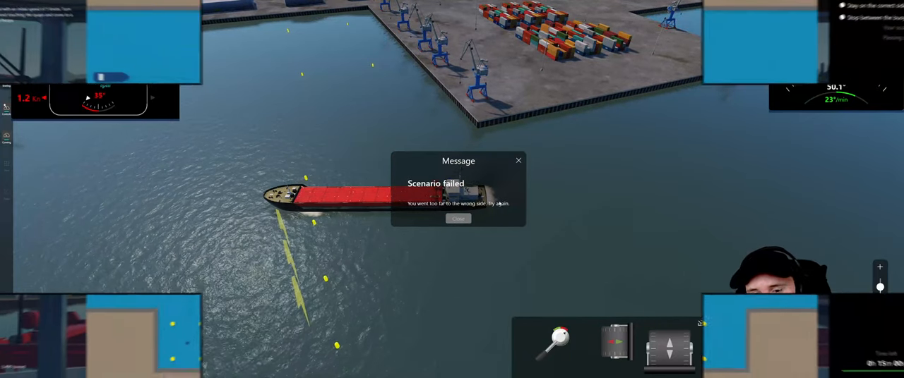
# Dismiss the 'Scenario failed' message to return to the briefing
pyautogui.click(458, 217)
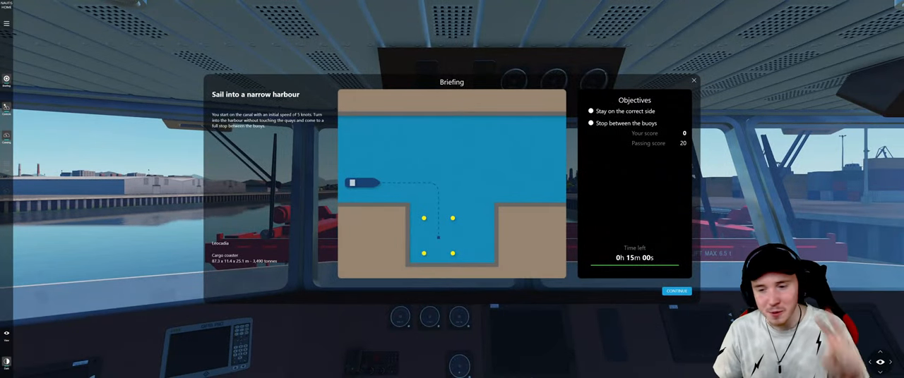
# Run a second harbour attempt and dismiss its 'Scenario failed' result
pyautogui.click(675, 291)
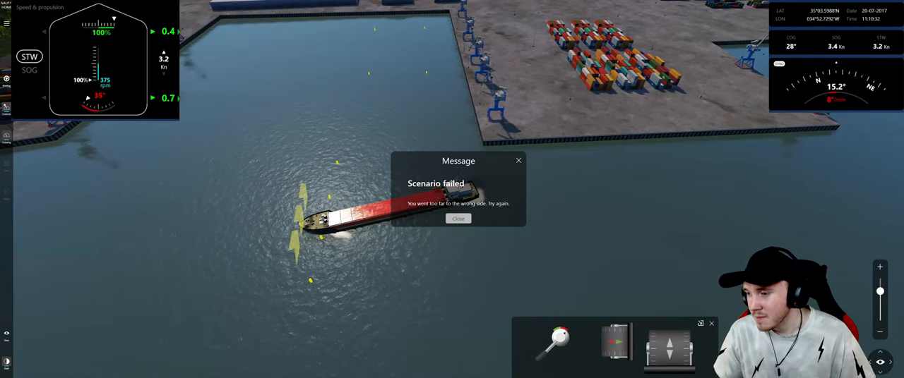
pyautogui.click(458, 218)
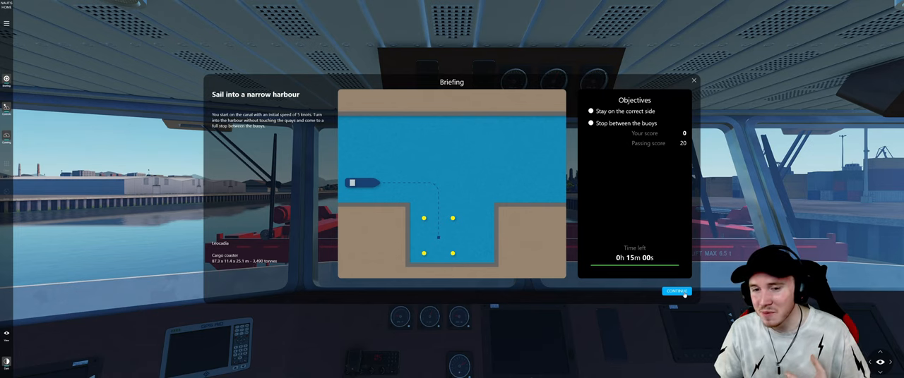
# Continue from the briefing to begin a third harbour attempt
pyautogui.click(675, 291)
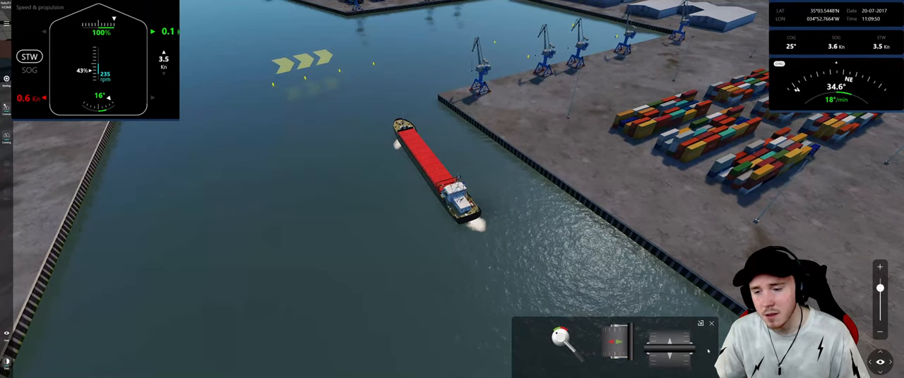
pyautogui.moveTo(666, 351); pyautogui.dragTo(666, 351)
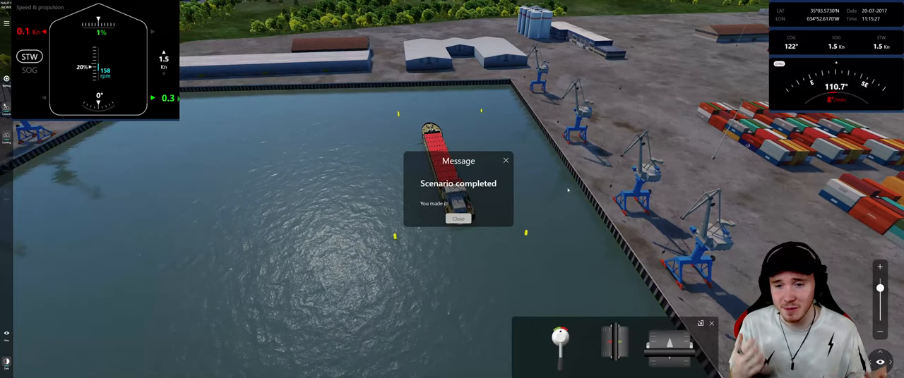
# Dismiss the 'Scenario completed' message to show the 20/20 results
pyautogui.click(457, 217)
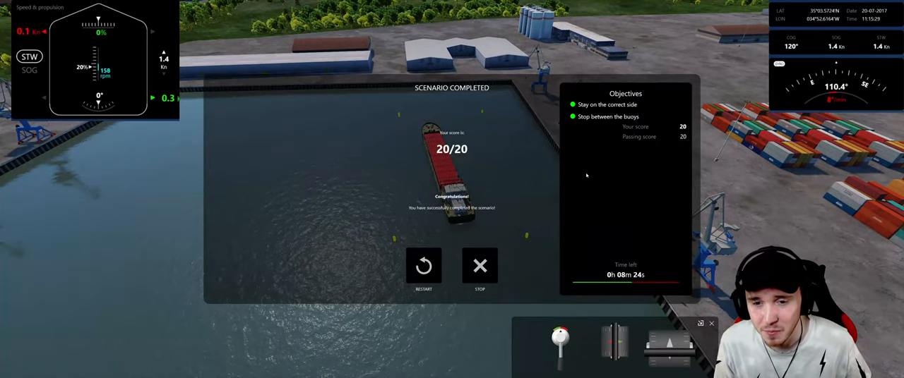